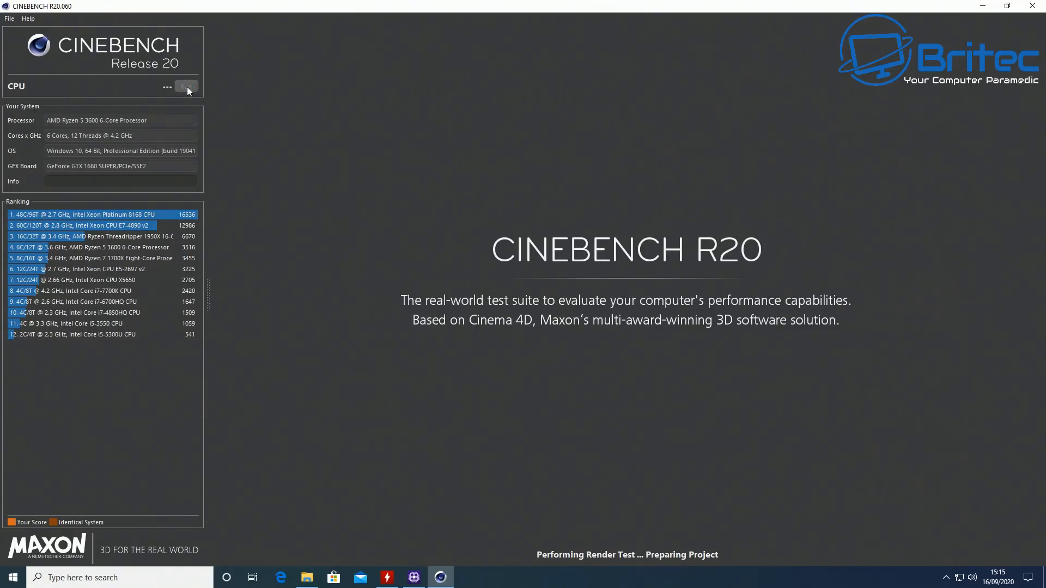
Run the CPU render benchmark at the 4.2 GHz setting and close Cinebench.
left_click(186, 86)
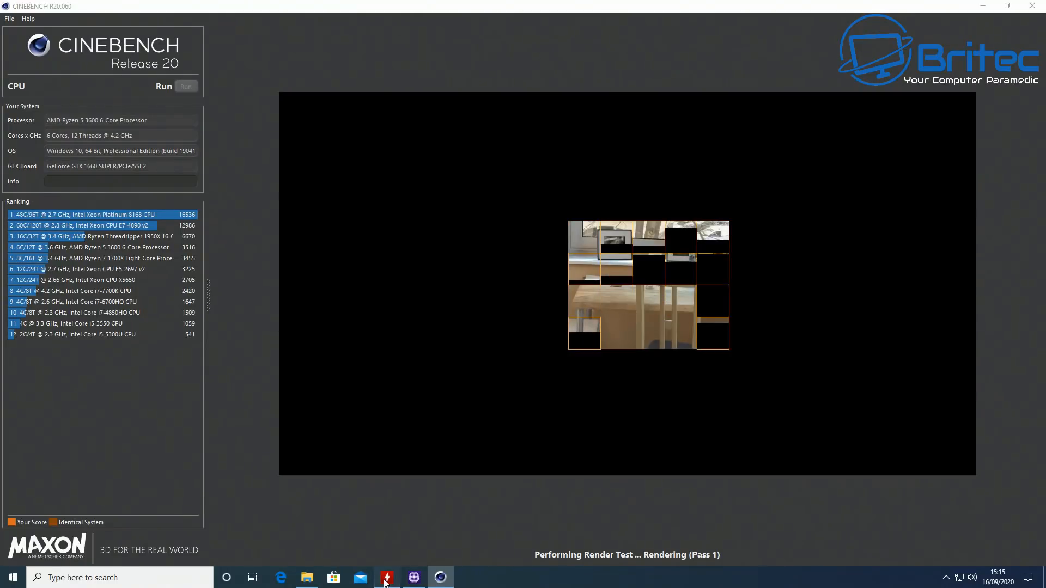
left_click(387, 577)
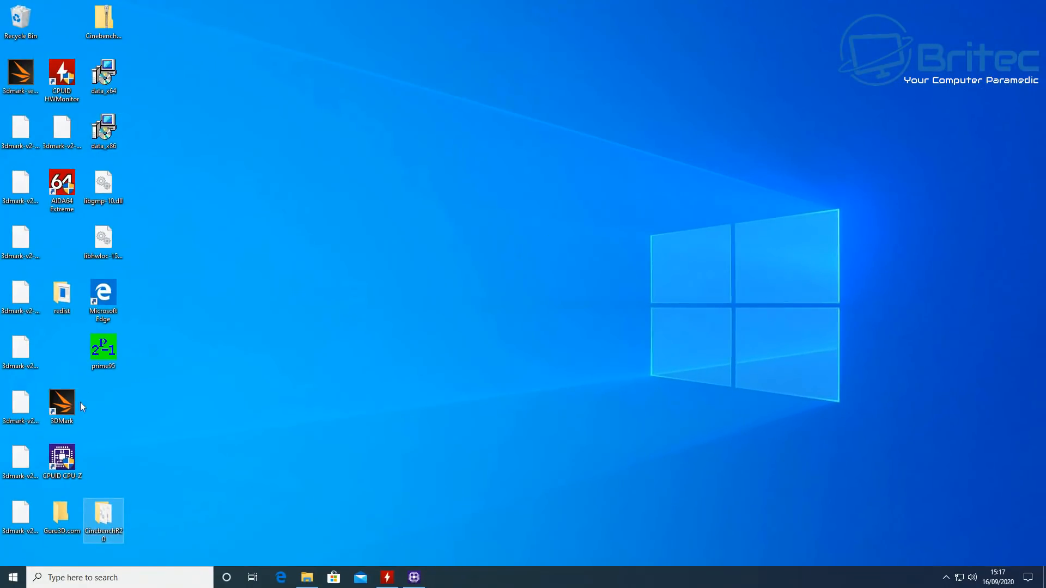
Launch the prime95 stress tester from its desktop icon.
left_click(61, 403)
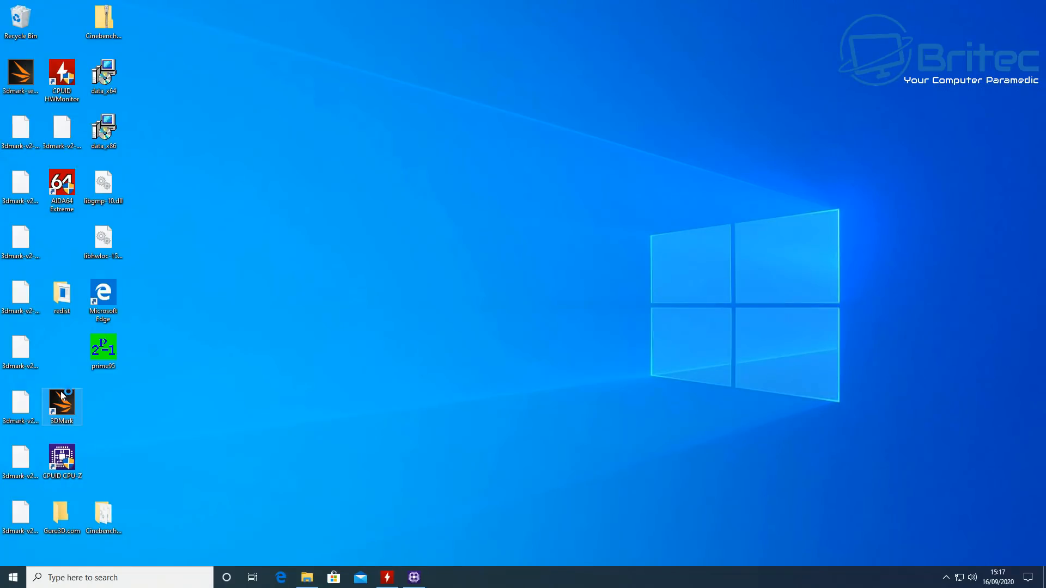
double_click(61, 406)
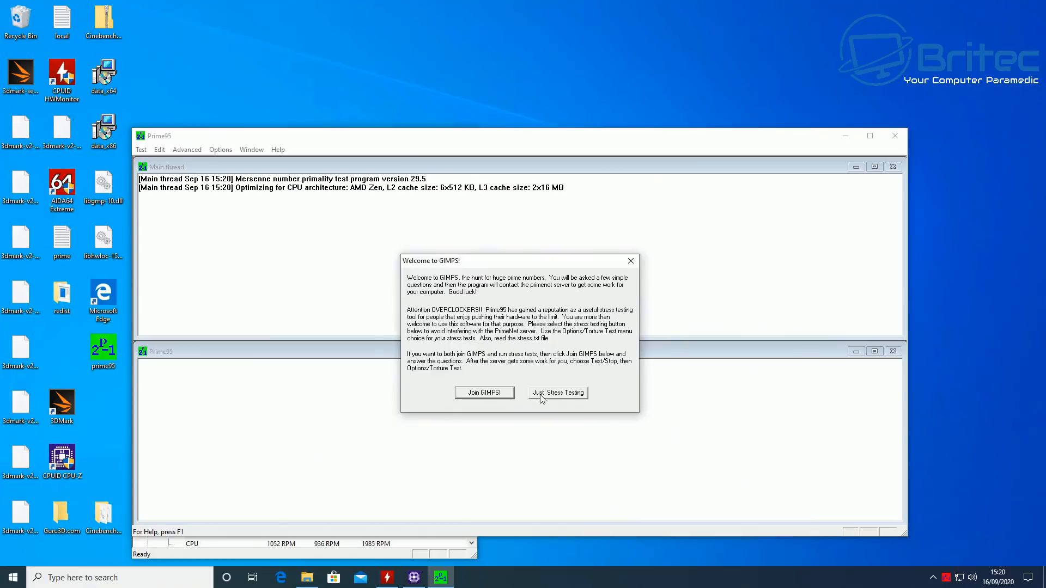
Skip joining GIMPS and start a Small FFTs torture test on 12 threads.
left_click(560, 392)
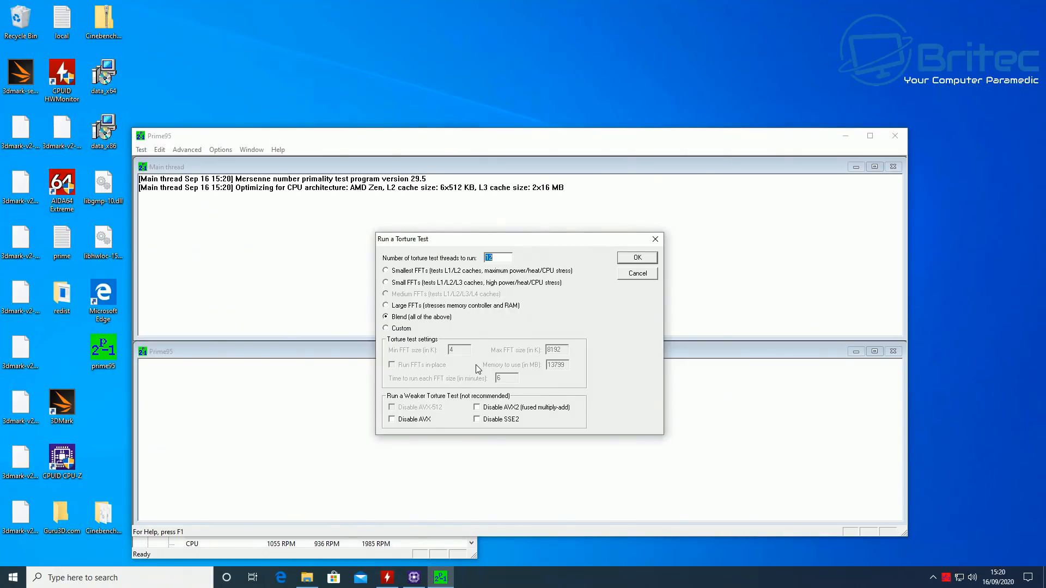
mouse_move(447, 349)
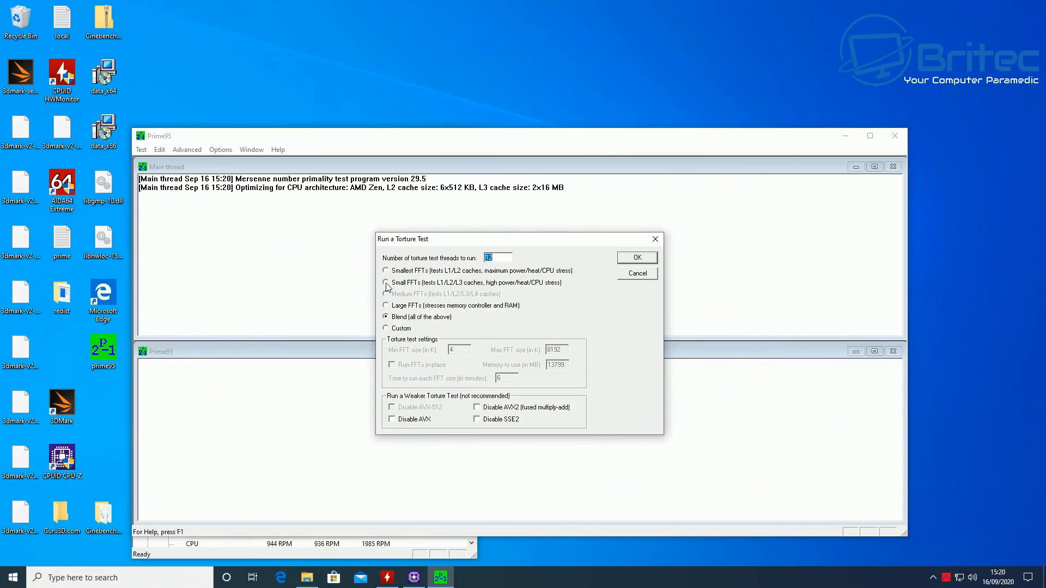
left_click(384, 282)
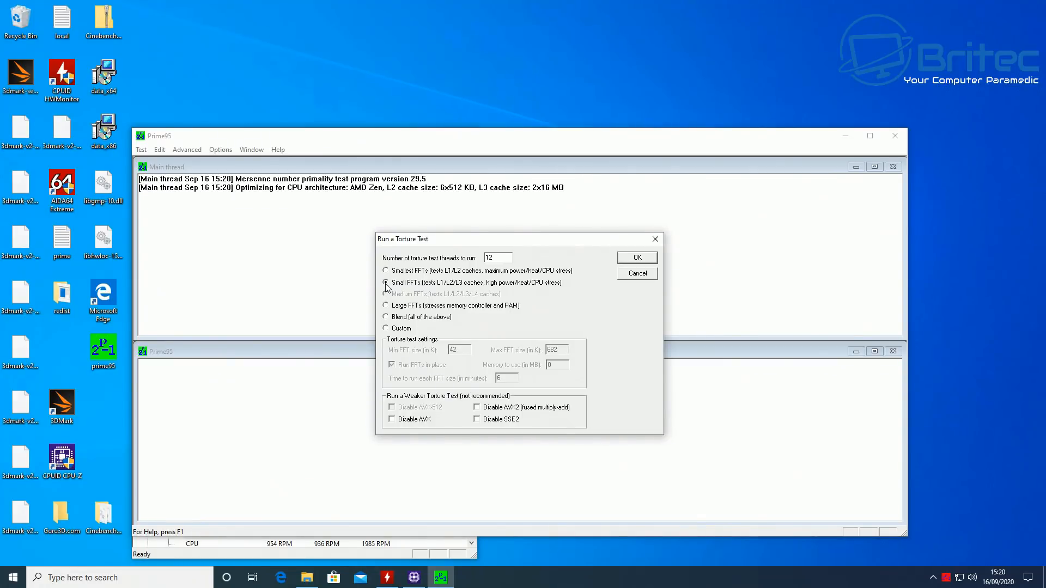
left_click(386, 283)
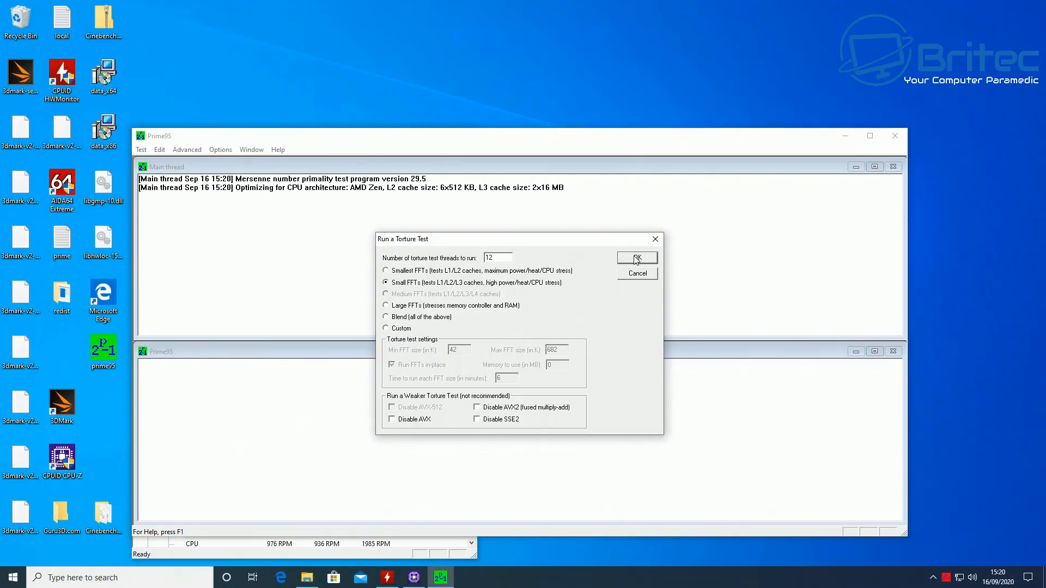
left_click(634, 258)
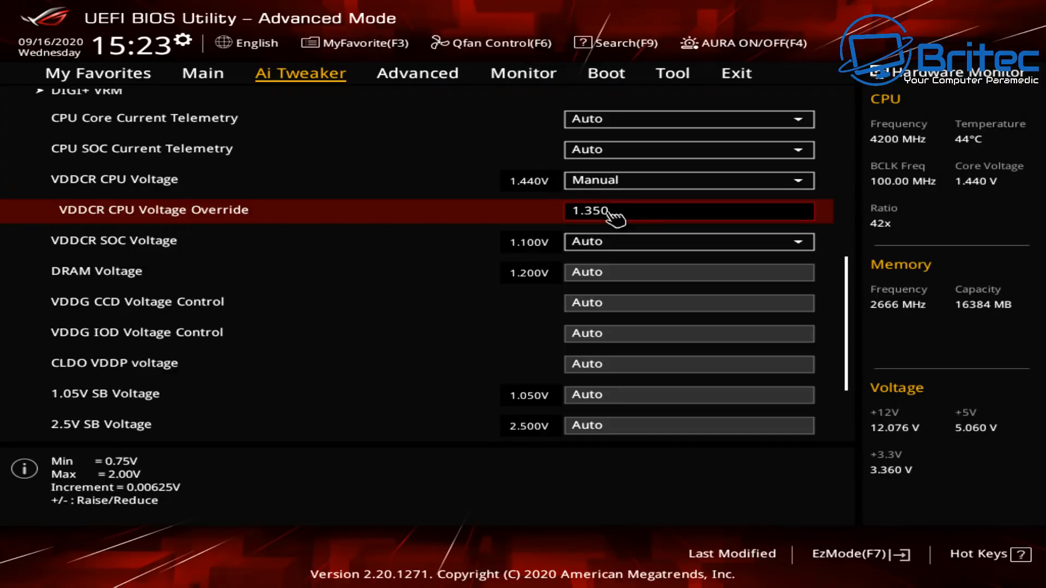
Enter 1.35000 as the VDDCR CPU Voltage Override in Ai Tweaker.
type("00")
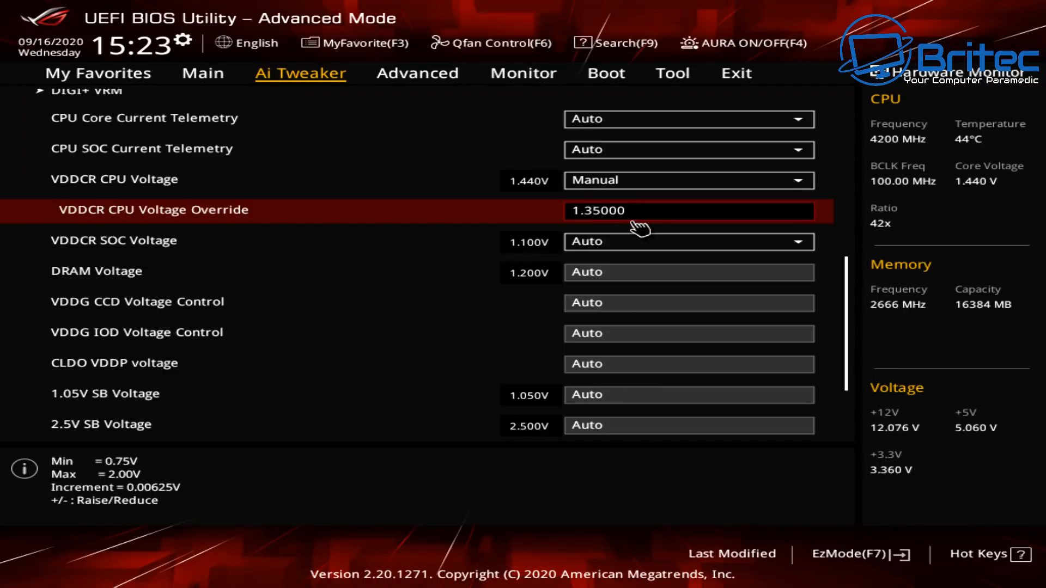
mouse_move(639, 233)
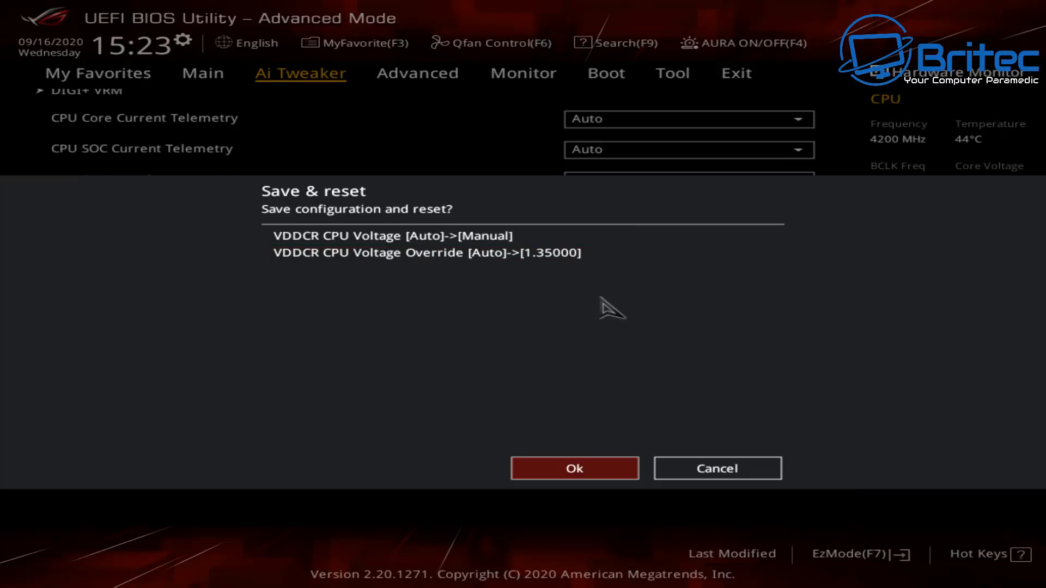
mouse_move(572, 428)
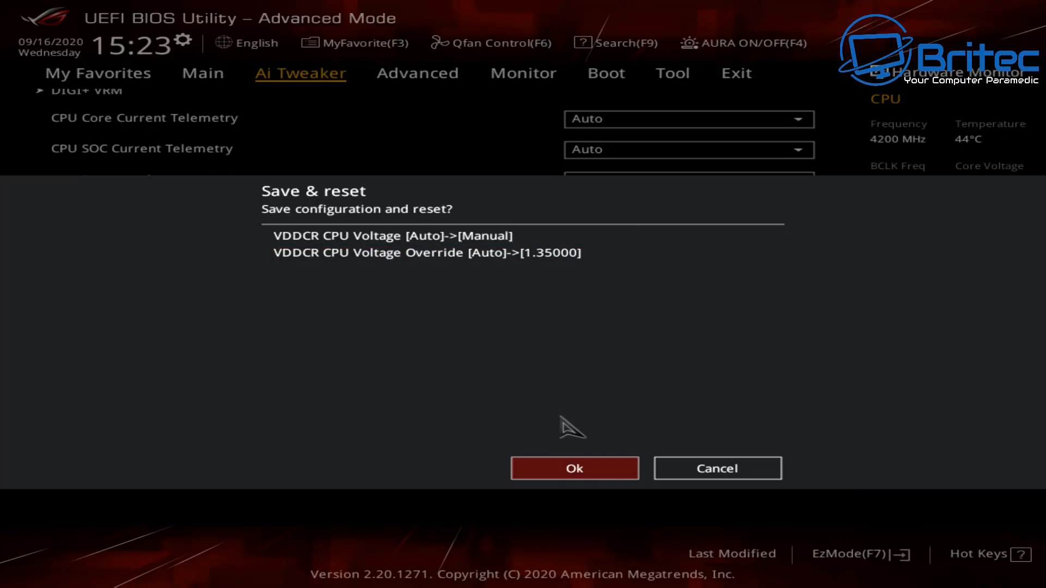
Save the 1.35 V change, rerun the Cinebench CPU render and return to BIOS setup.
left_click(575, 467)
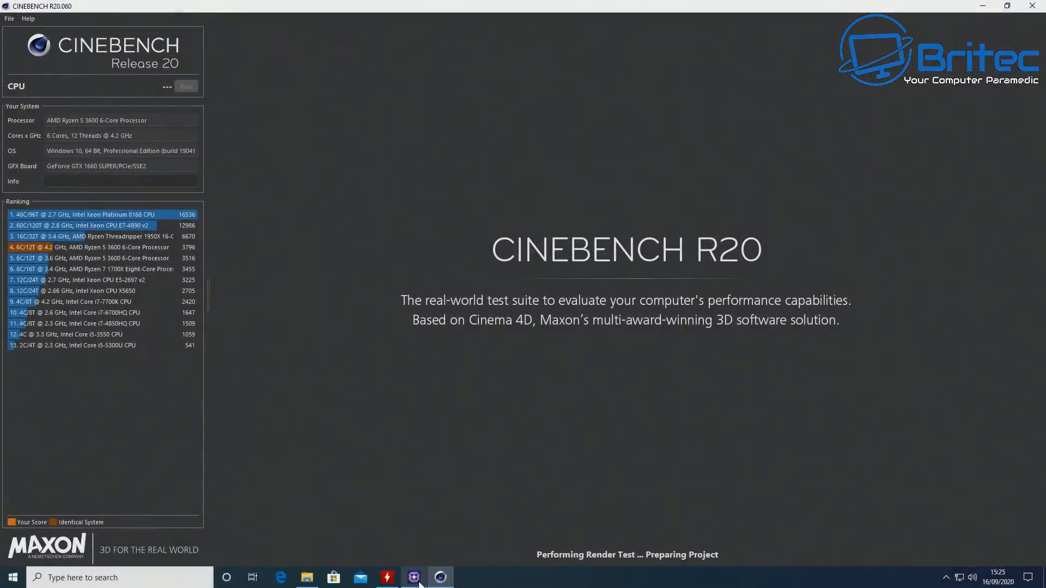
left_click(387, 578)
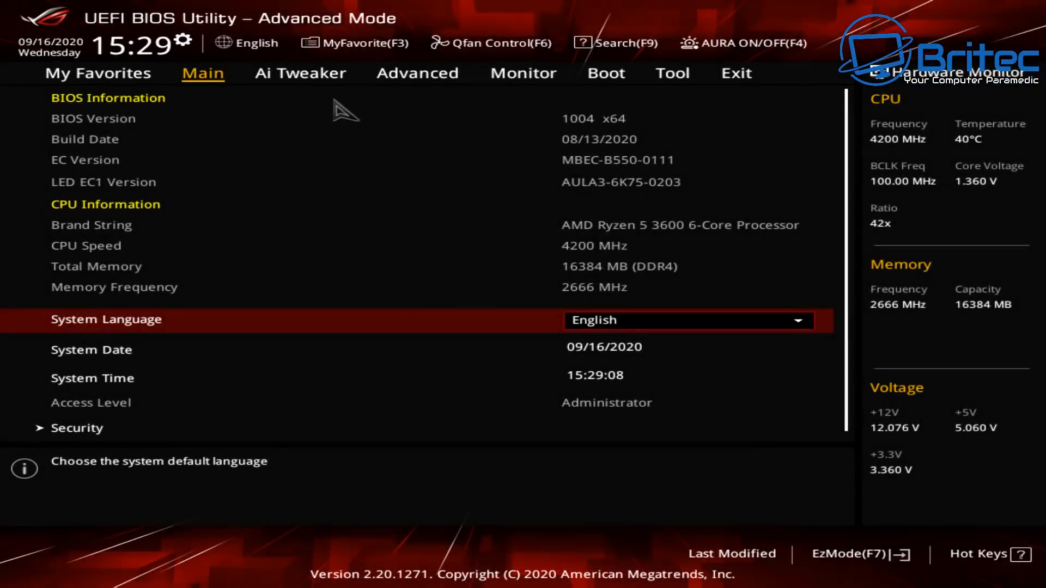
left_click(301, 74)
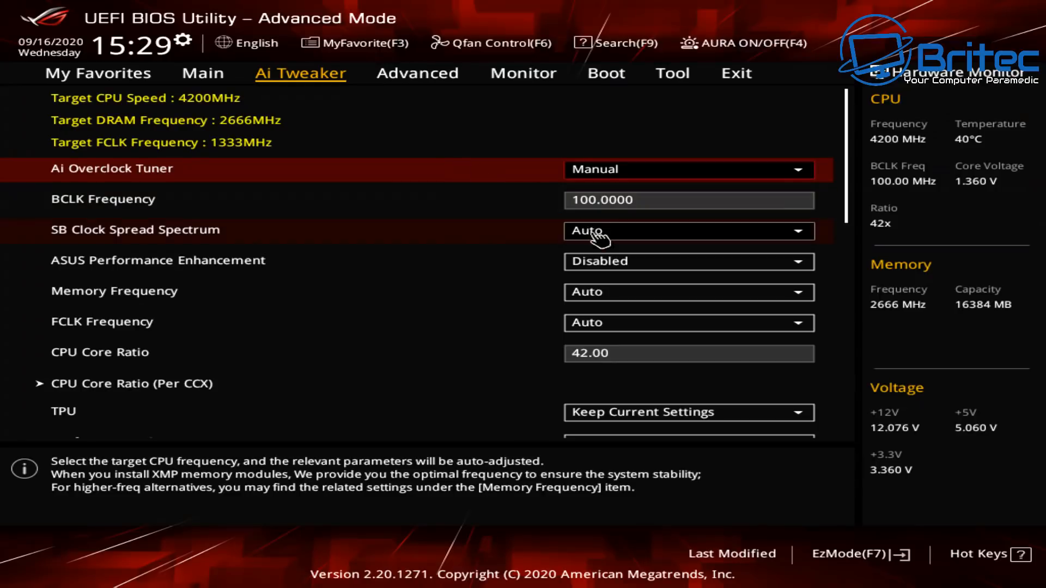
Raise the CPU Core Ratio from 42 to 43 in Ai Tweaker.
left_click(689, 353)
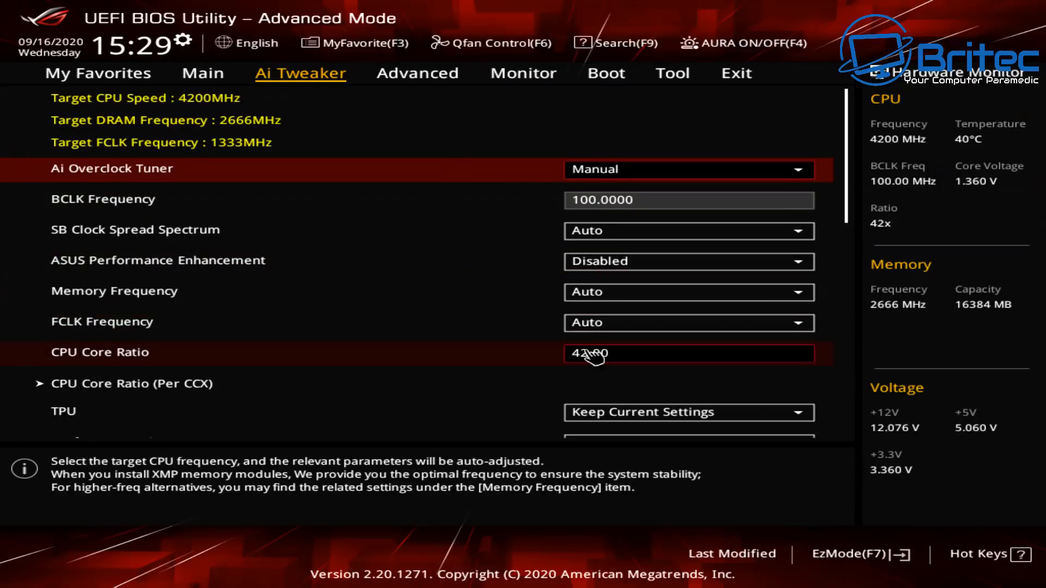
left_click(688, 353)
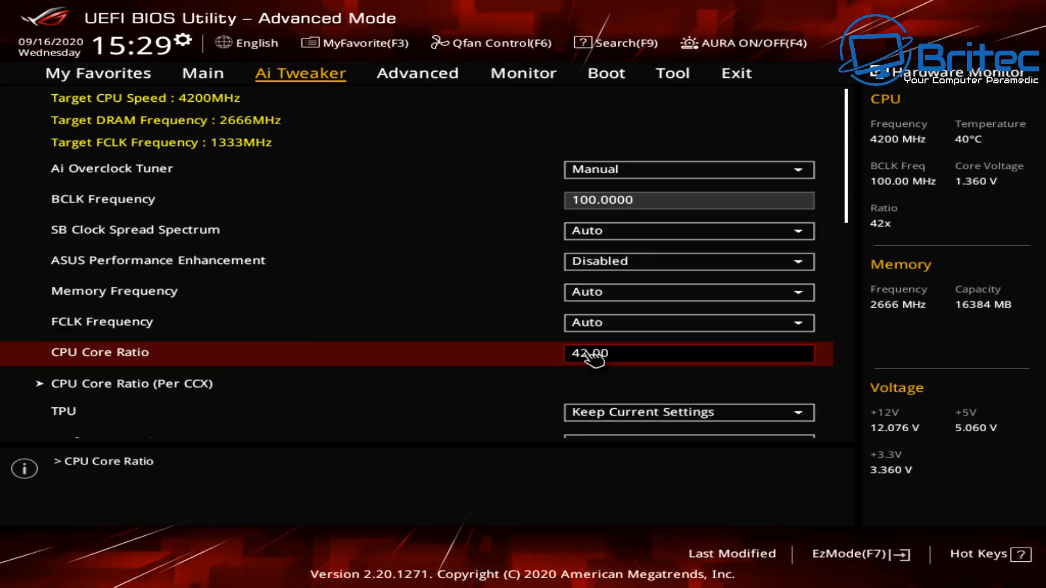
left_click(744, 42)
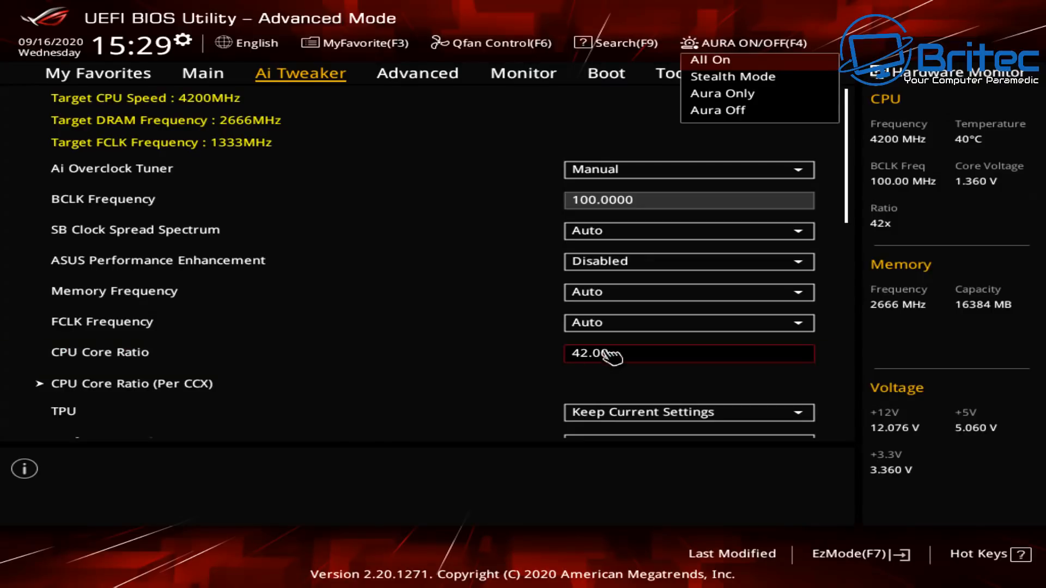
left_click(689, 353)
type("4")
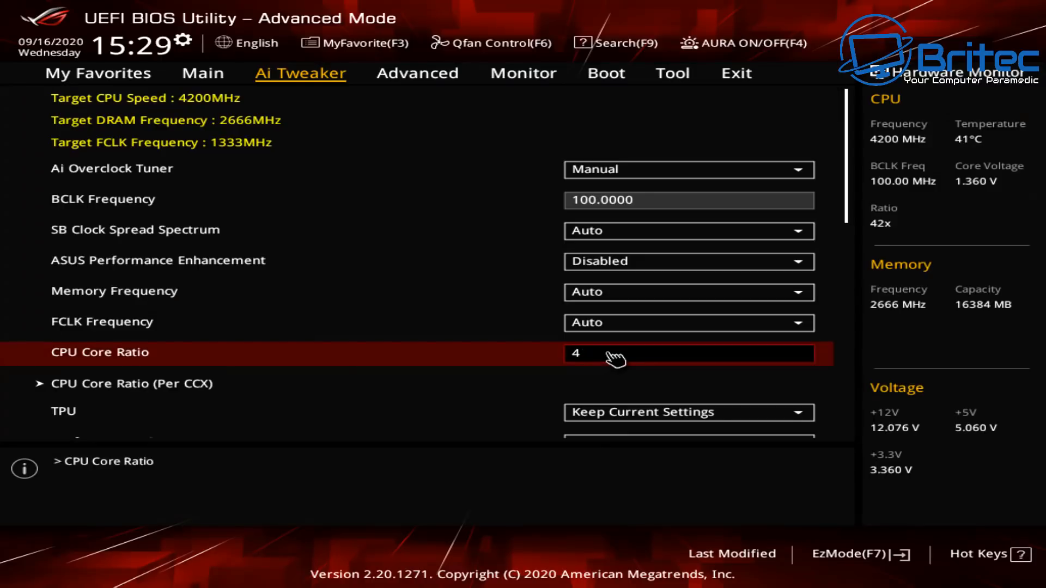
type("3")
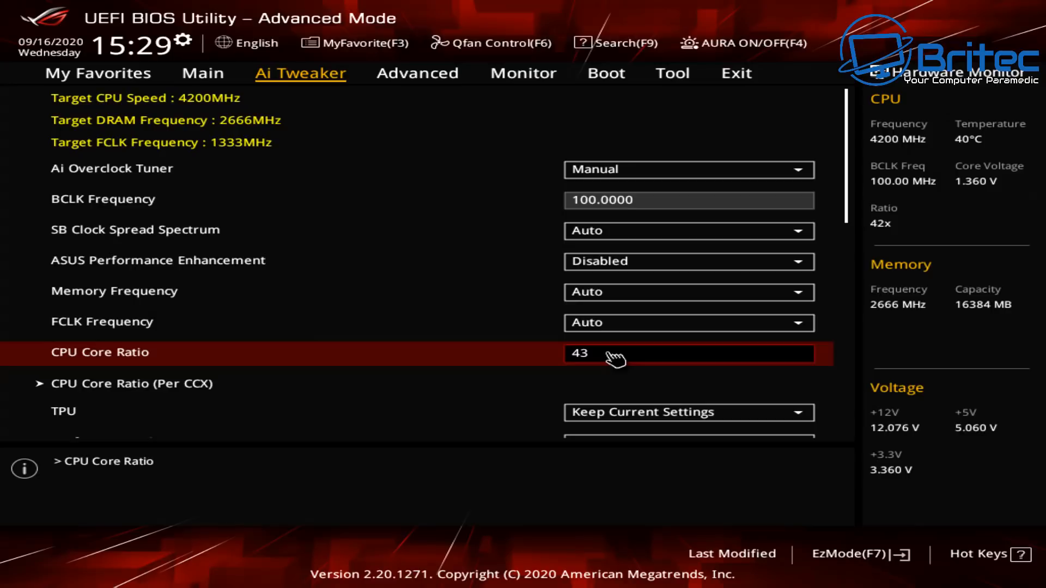
key("Enter")
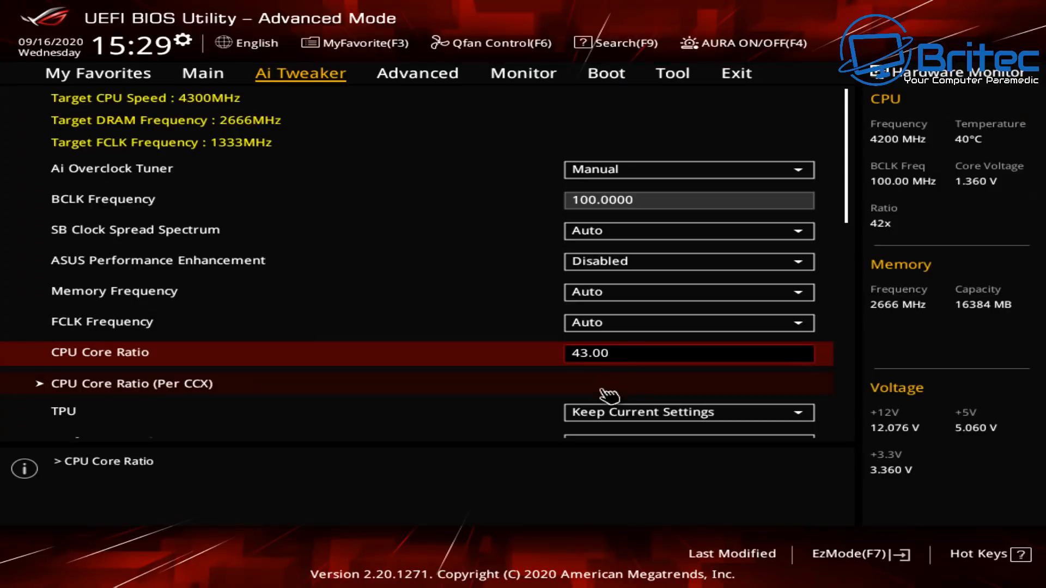
mouse_move(600, 411)
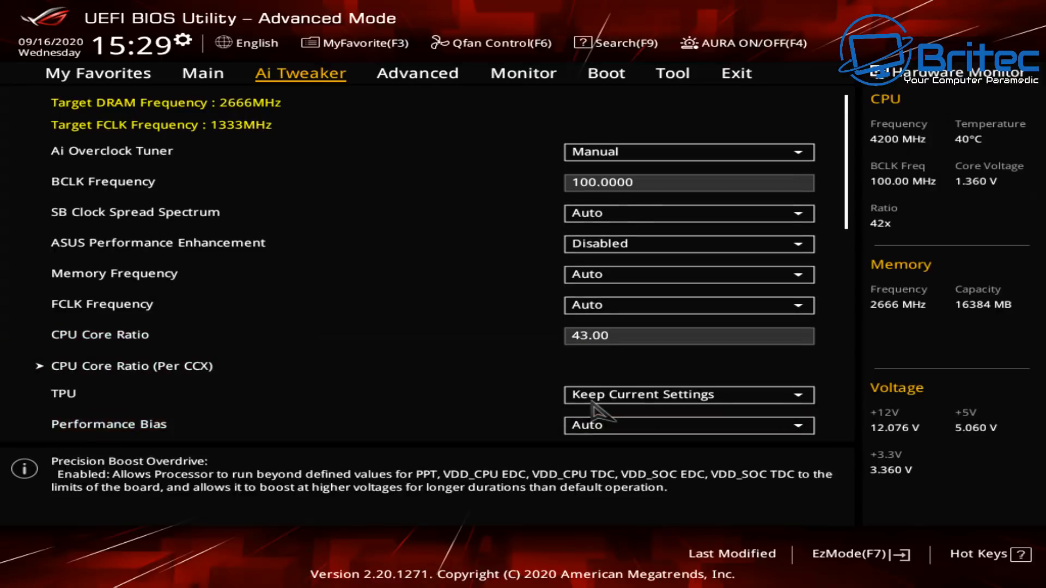
Save the 43 core ratio configuration and restart the system.
scroll("down", 3)
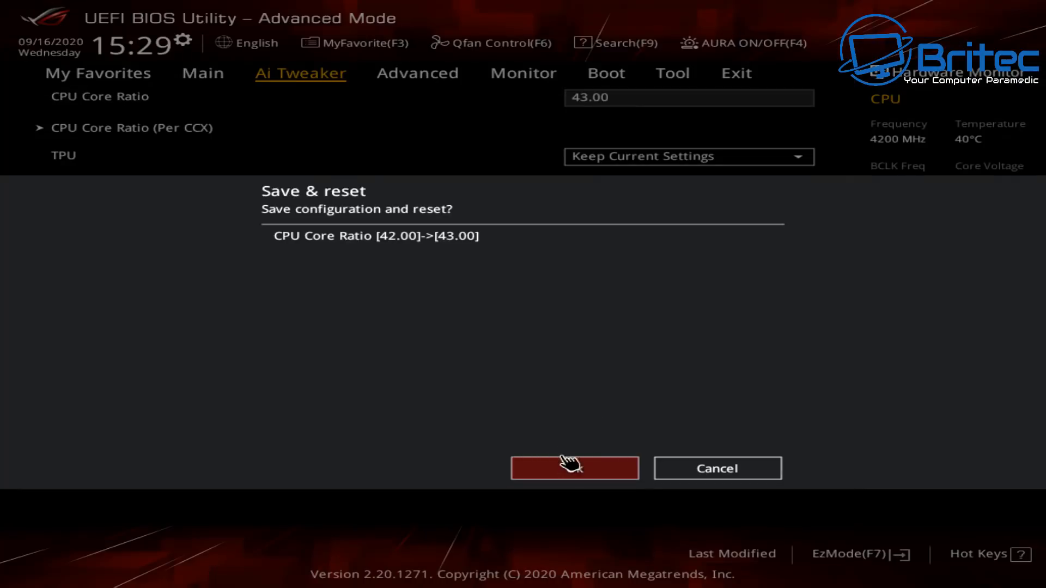
left_click(574, 467)
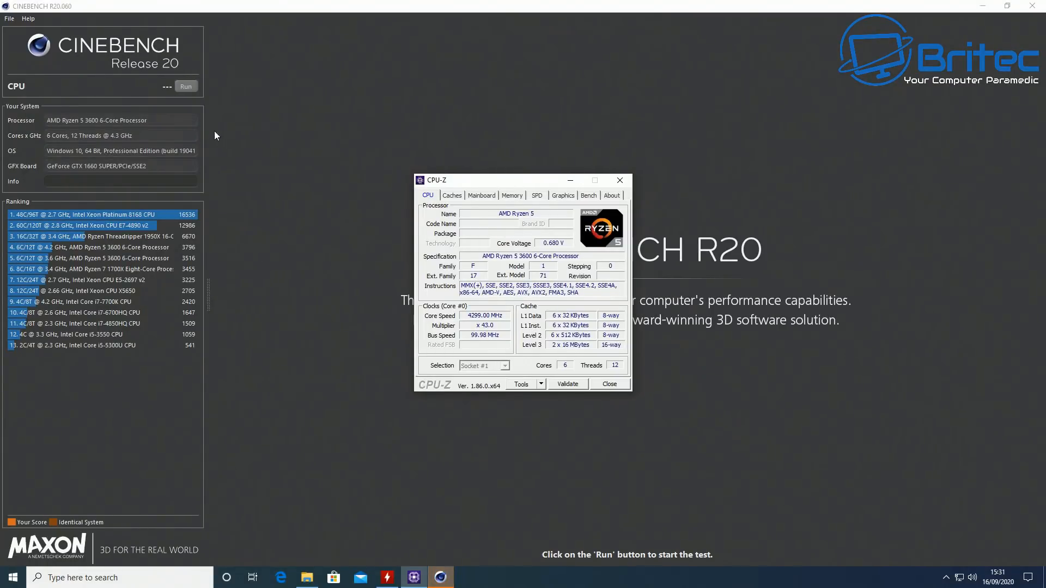
Start the CPU render benchmark at 4.3 GHz and bring up the hardware sensors.
left_click(185, 86)
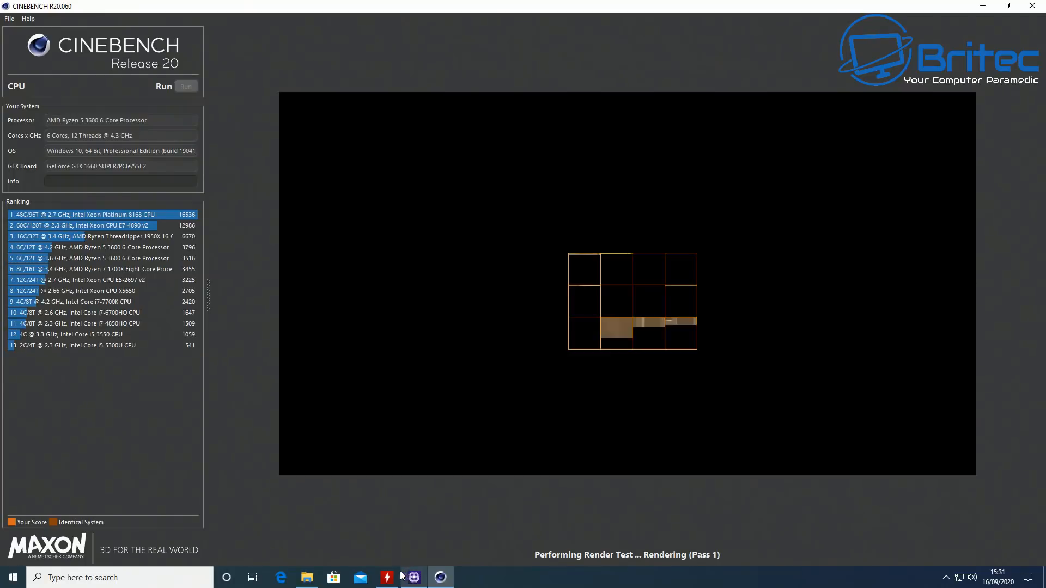
left_click(386, 578)
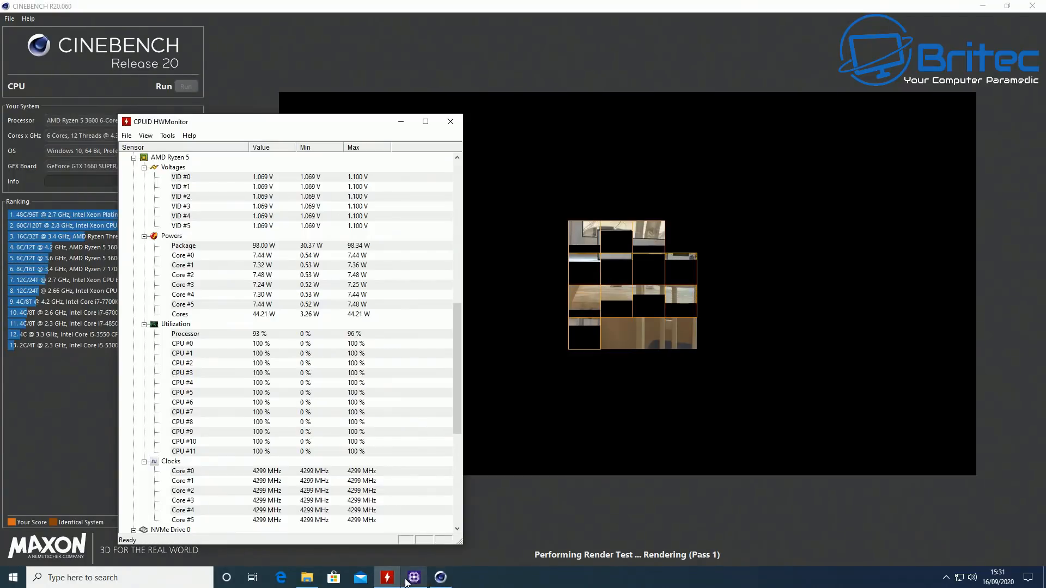
Bring HWMonitor forward to watch Ryzen 5 power, utilization and core clocks during the render.
left_click(414, 578)
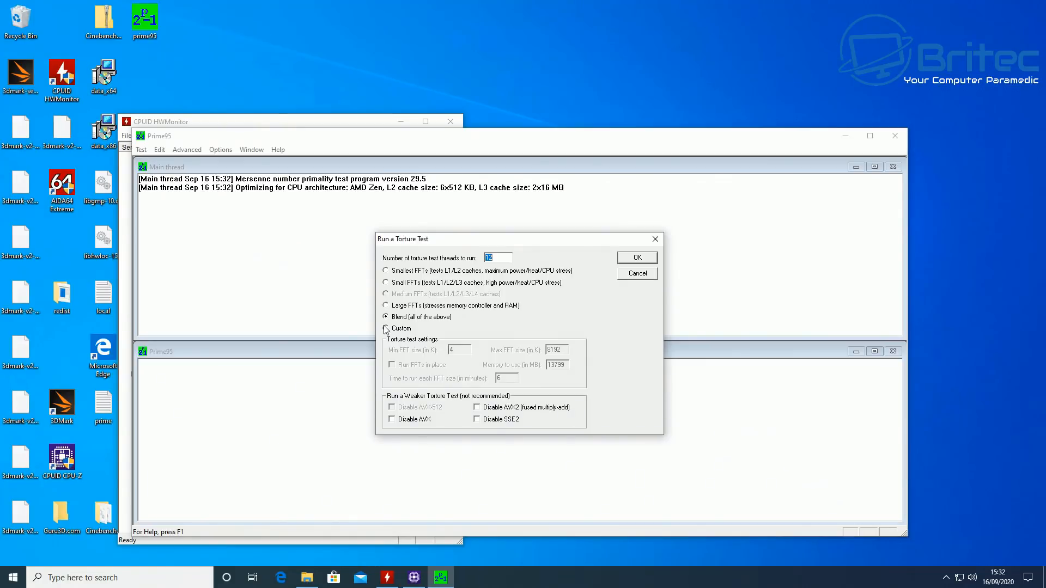
mouse_move(521, 296)
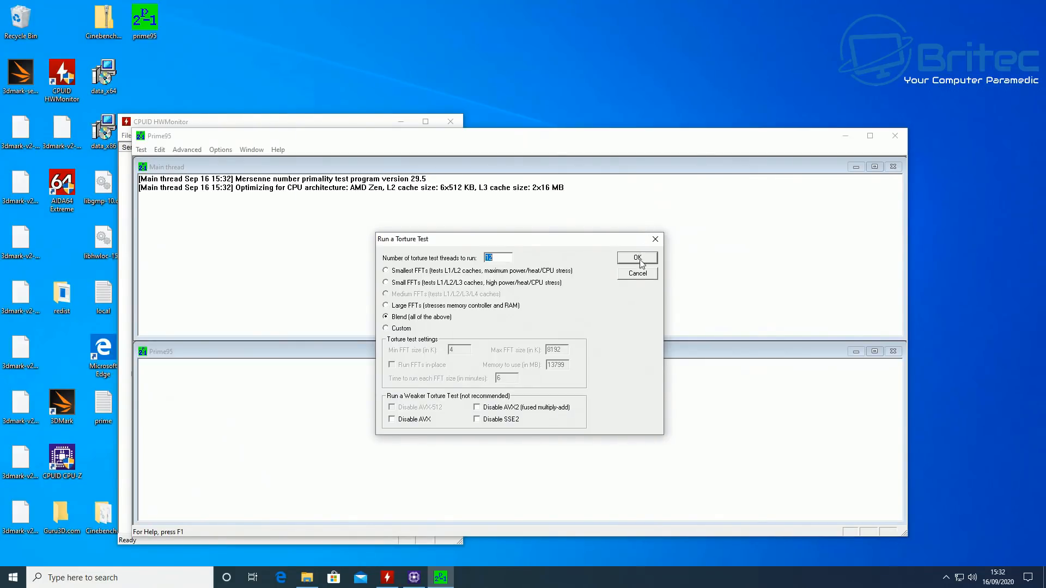
Start the Blend torture test stressing CPU and memory.
left_click(637, 257)
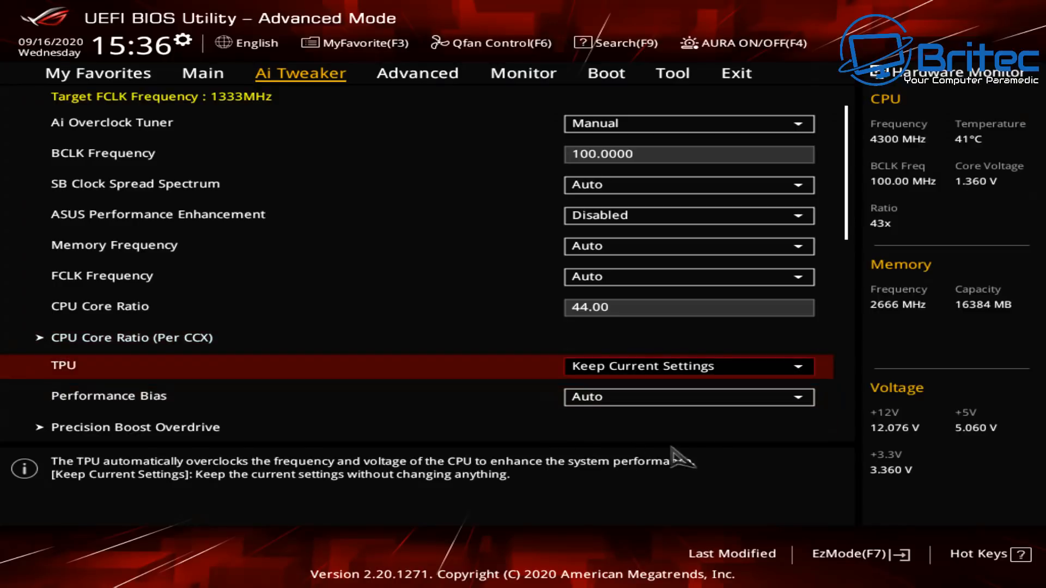
mouse_move(857, 369)
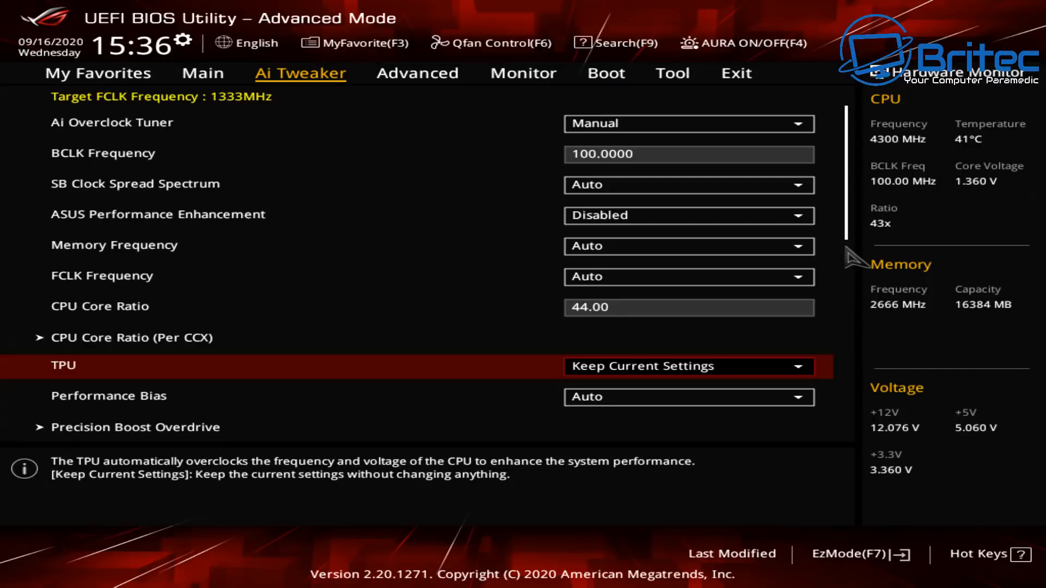
mouse_move(867, 280)
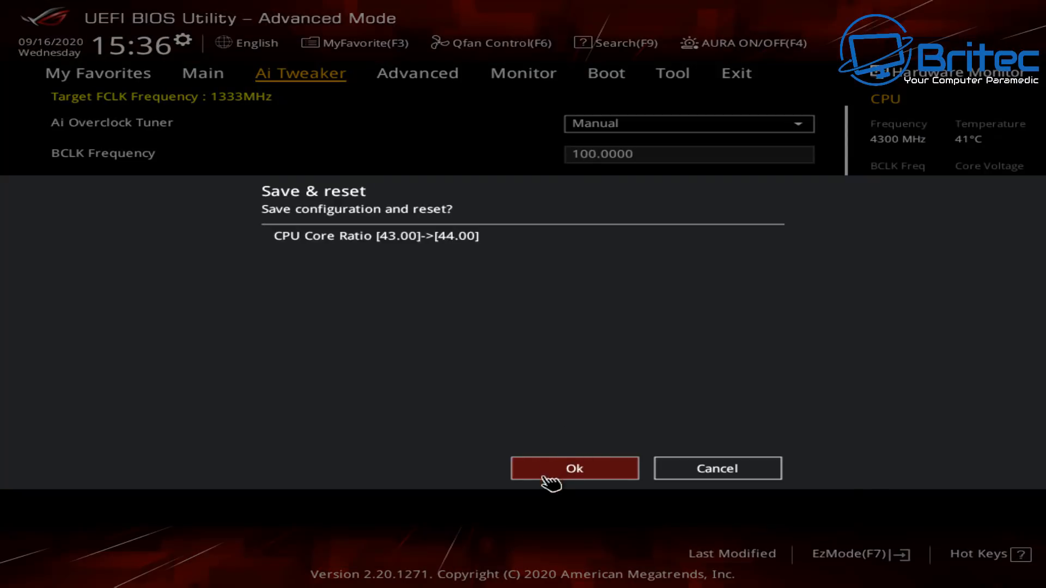
Confirm saving the 44 core ratio and reset the system.
left_click(575, 468)
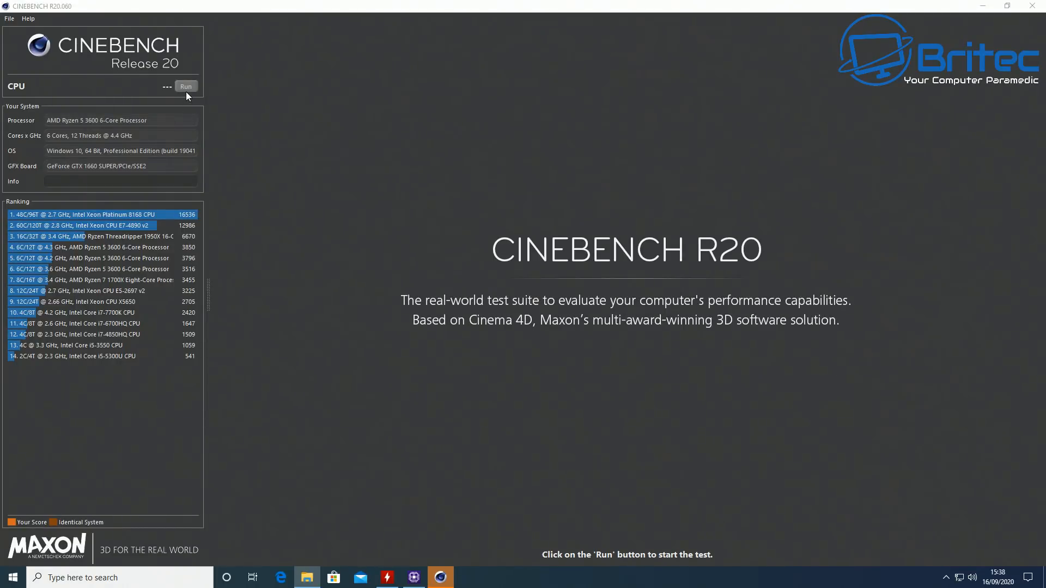
Start the CPU render test and bring up HWMonitor's sensor readings alongside it.
left_click(186, 86)
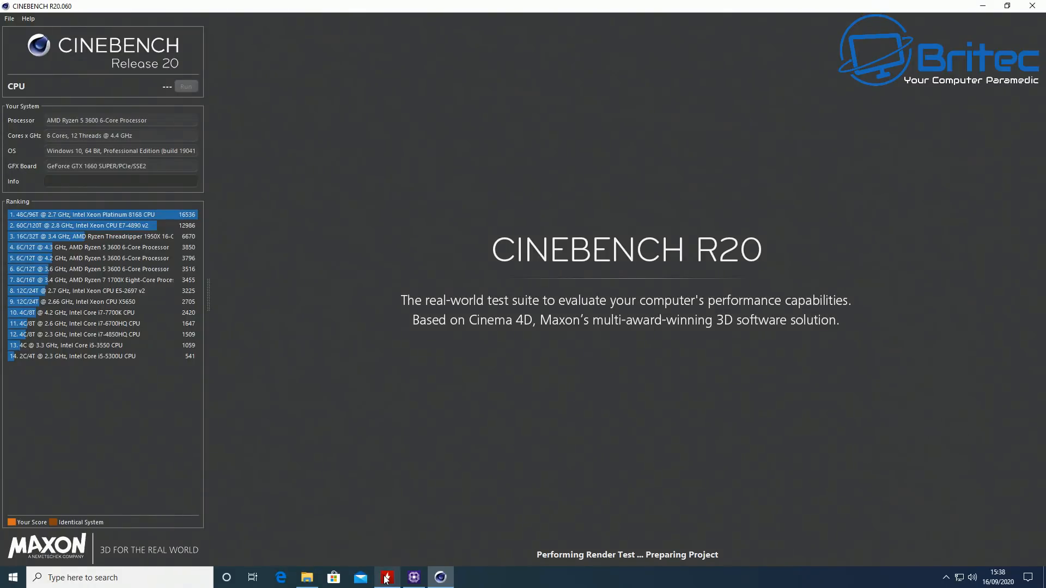
left_click(414, 577)
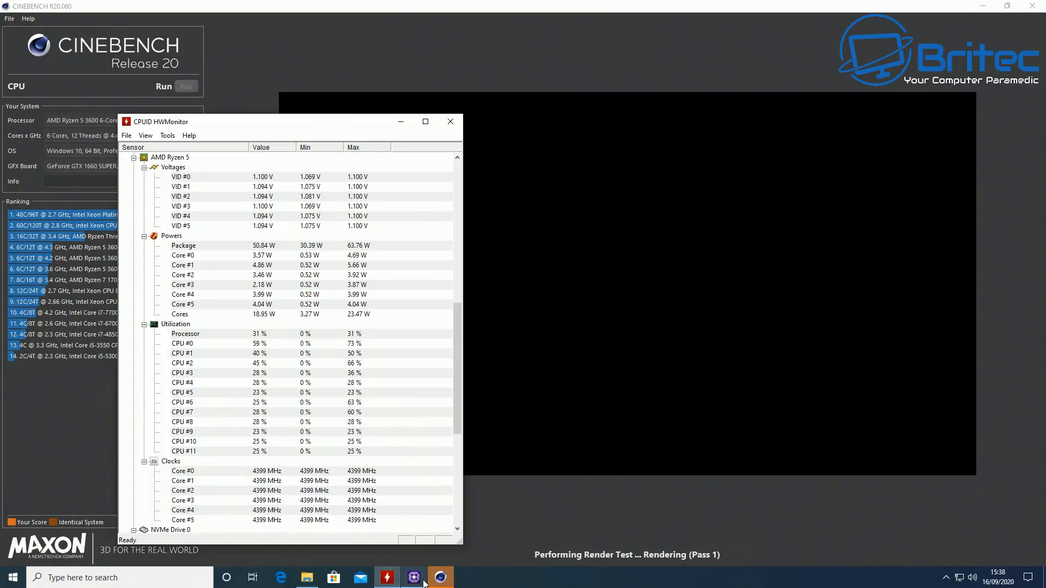
Show CPU-Z's 44x multiplier and scroll HWMonitor to the temperature readings during the render.
left_click(414, 578)
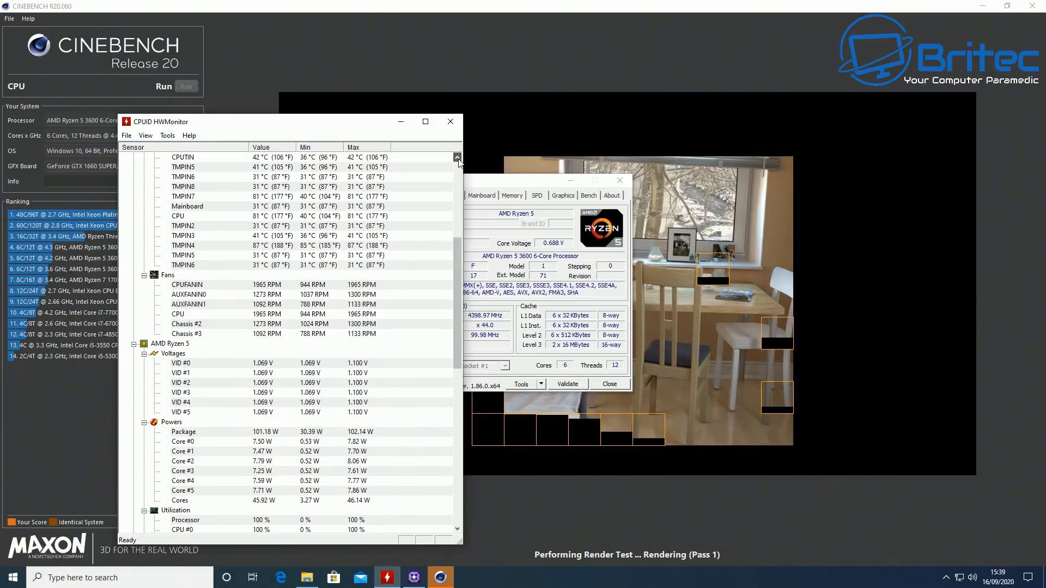
left_click(457, 159)
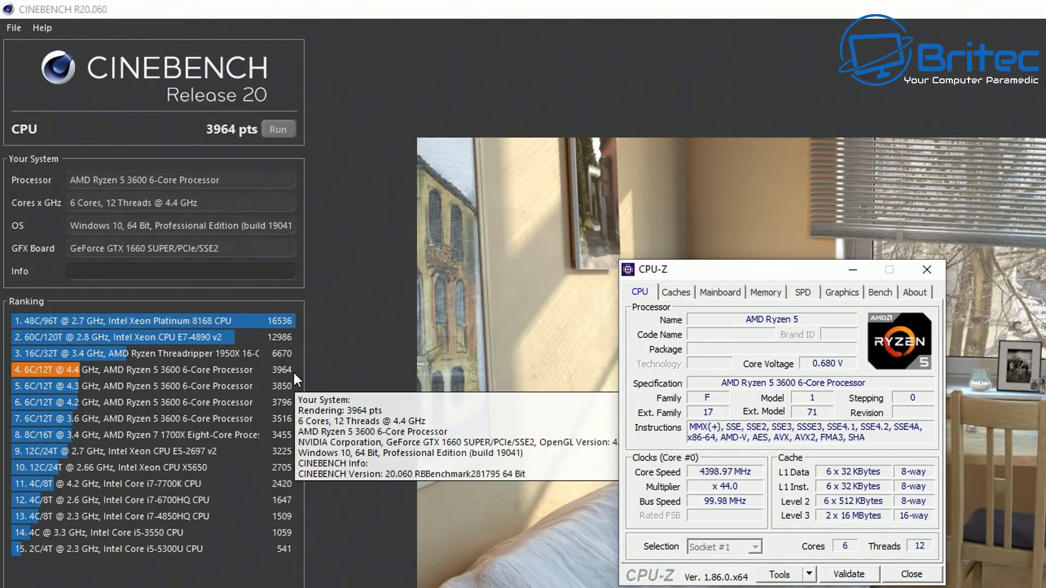
mouse_move(299, 403)
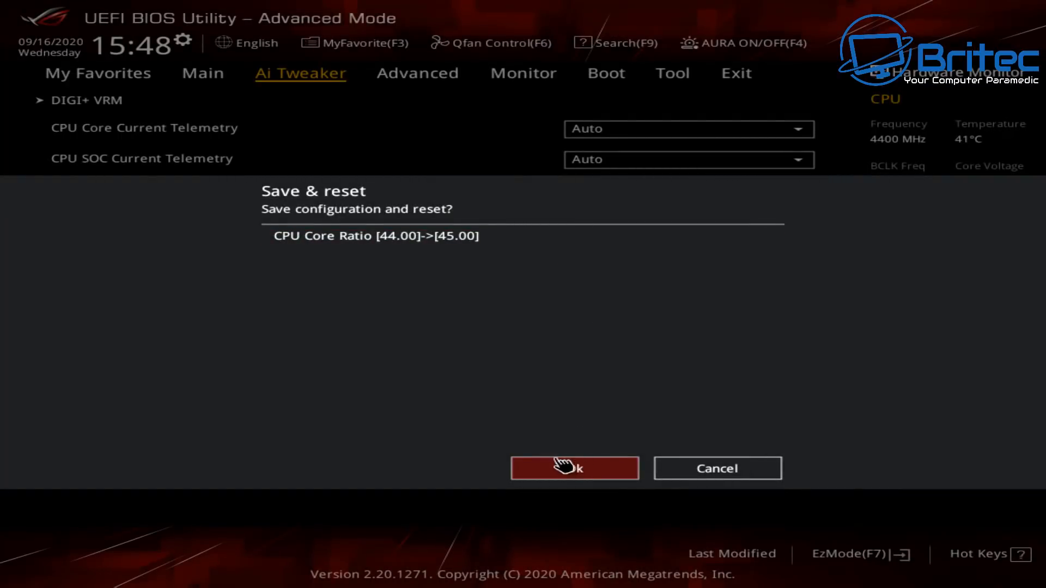
Confirm the Save & reset dialog to apply the CPU core ratio of 45.
left_click(575, 467)
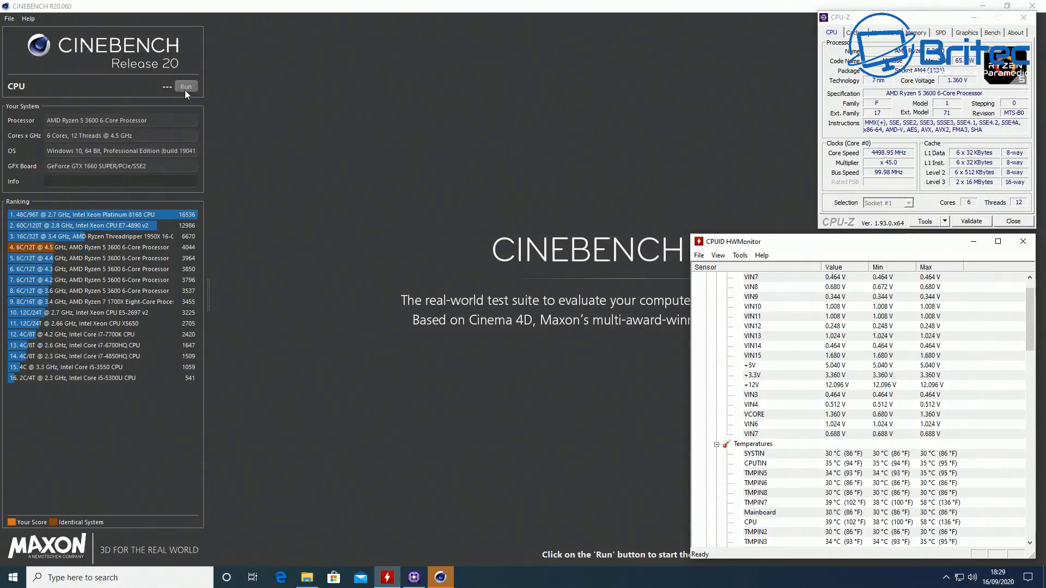
Start a new CPU render test at 4.5 GHz.
left_click(186, 86)
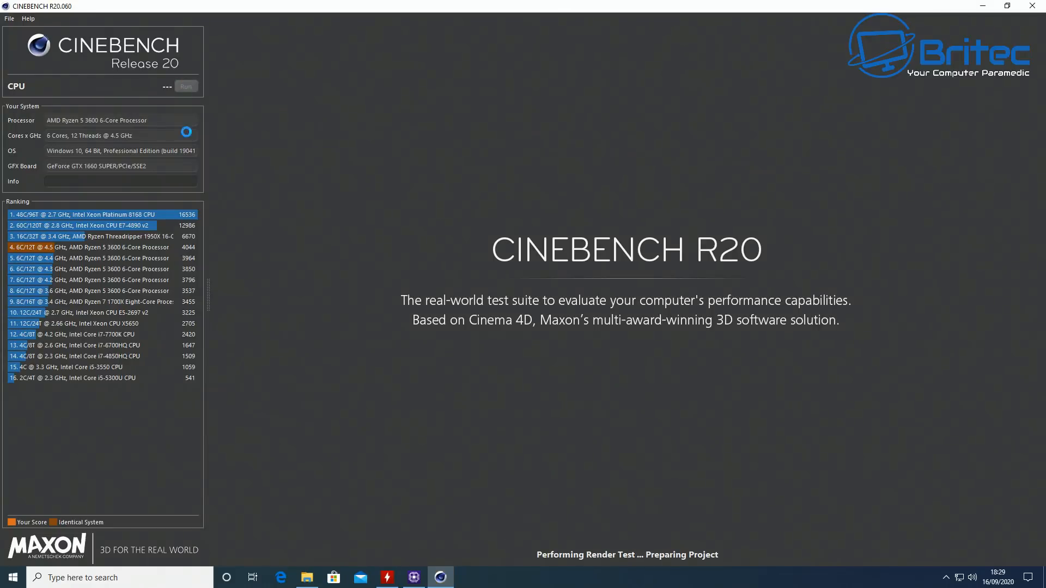
Bring up the monitoring window from the taskbar while the 4.5 GHz render runs.
left_click(386, 577)
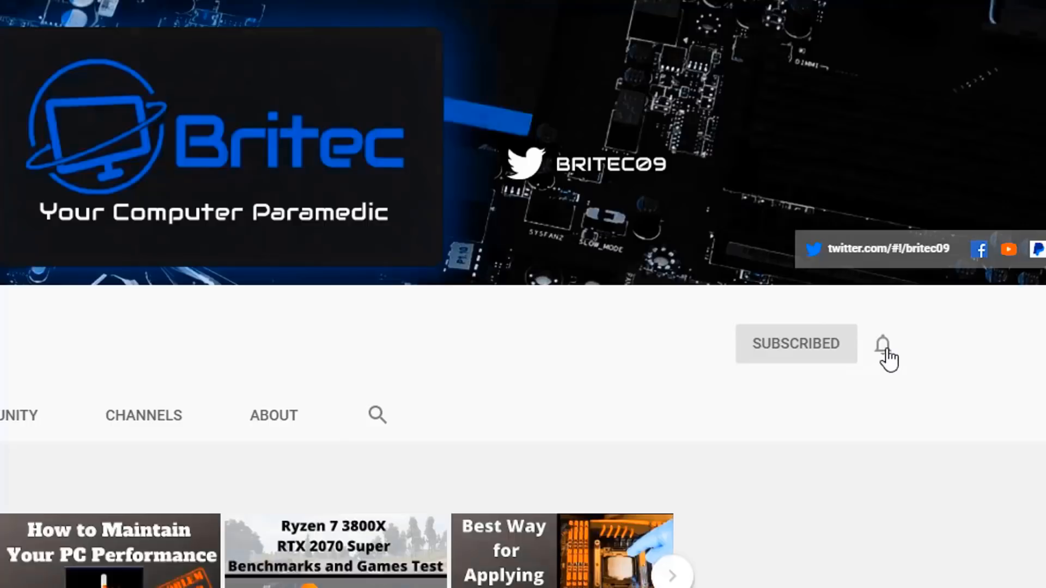
Set the Britec channel's notifications to All from the bell menu.
left_click(883, 345)
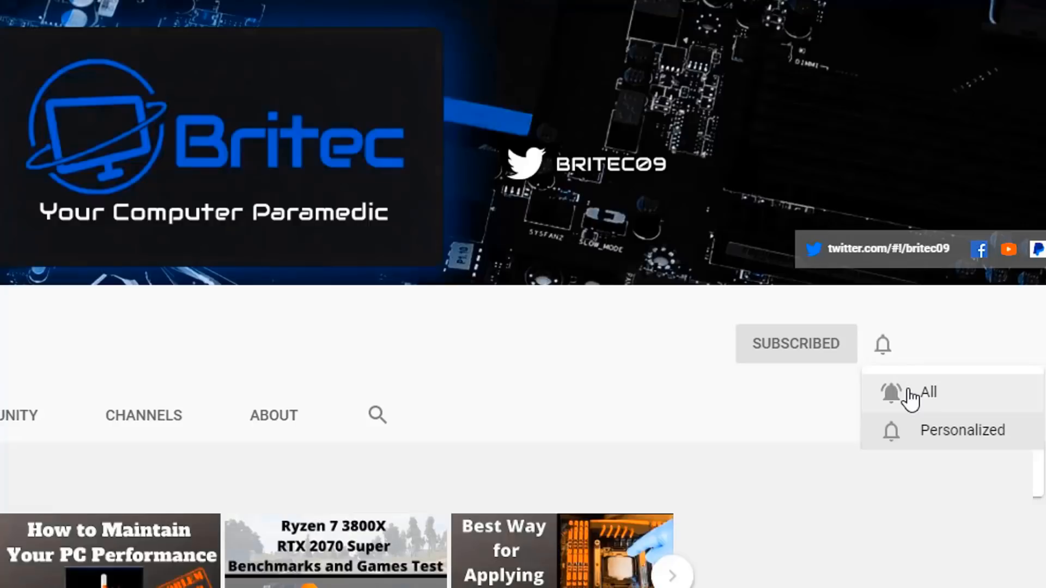
left_click(924, 392)
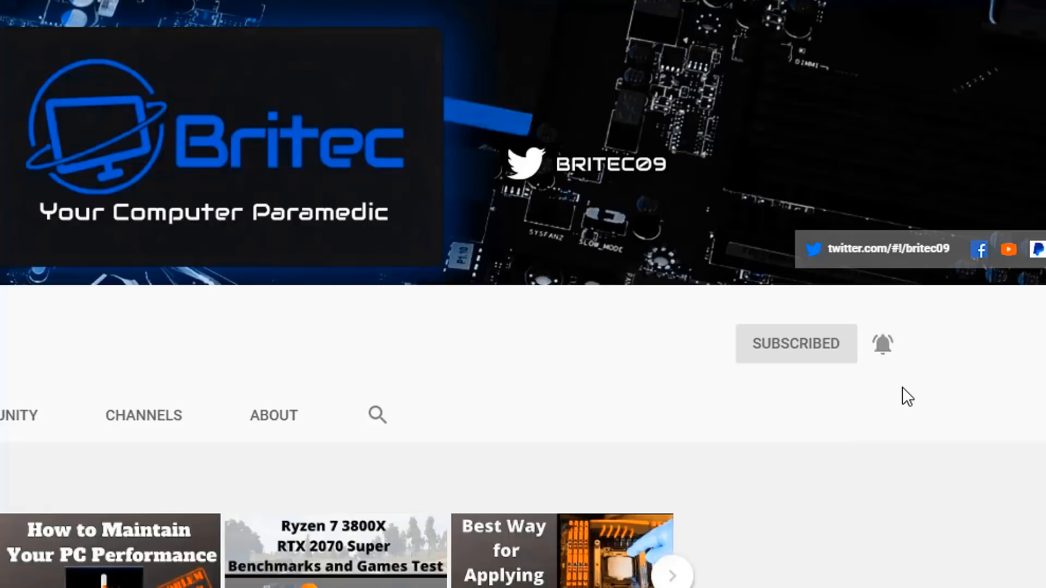